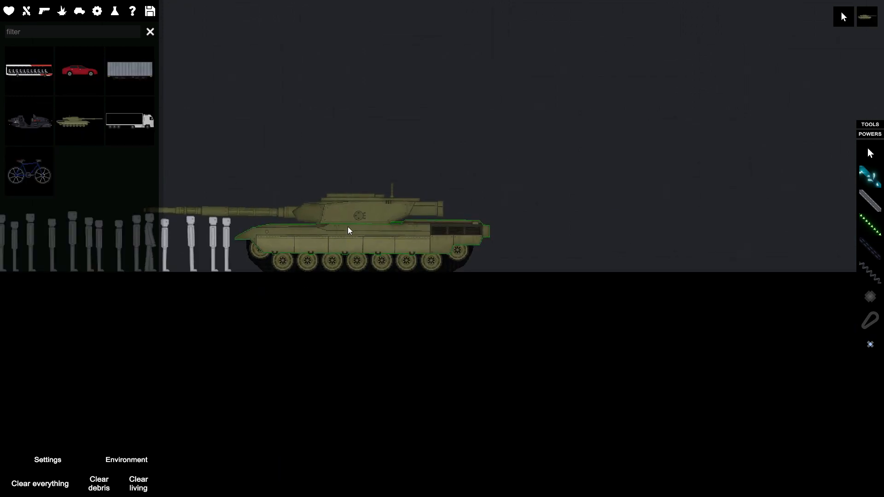
- Drag the tank right of the ragdoll row, gun facing them, and right-click it and the scene
left_click_drag(347, 230, 666, 230)
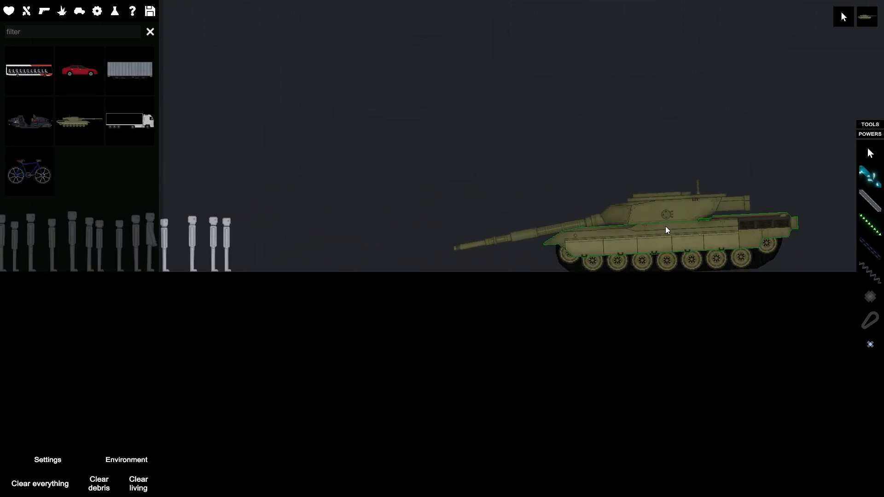
right_click(665, 229)
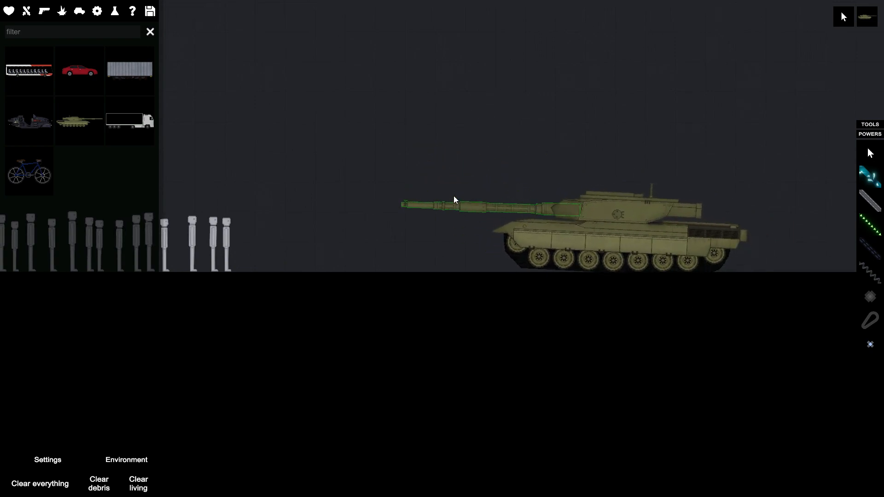
right_click(454, 199)
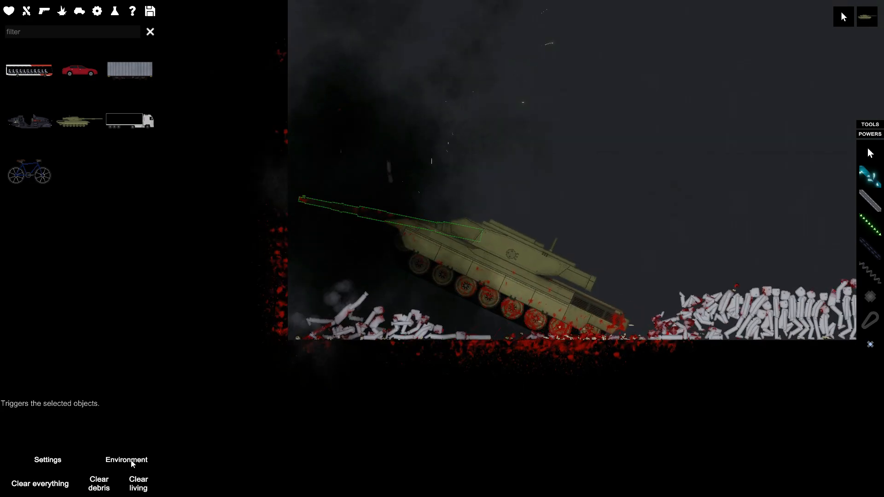
- Click the top-left corner after the tank crushes the ragdoll row
left_click(9, 11)
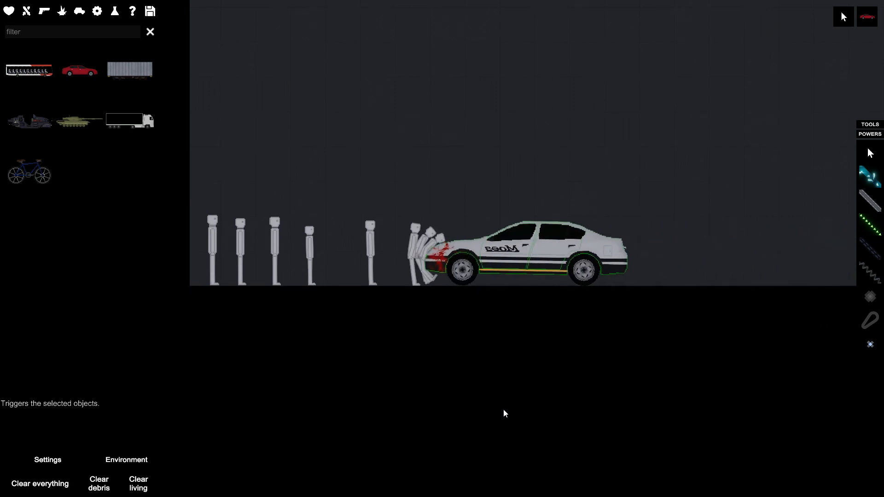
- Click the top-right toolbar control as the white sedan plows into the new ragdolls
left_click(818, 17)
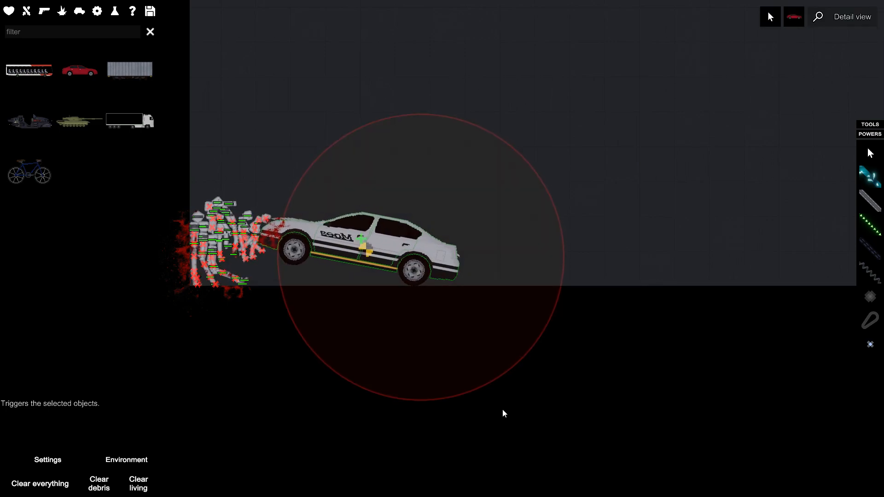